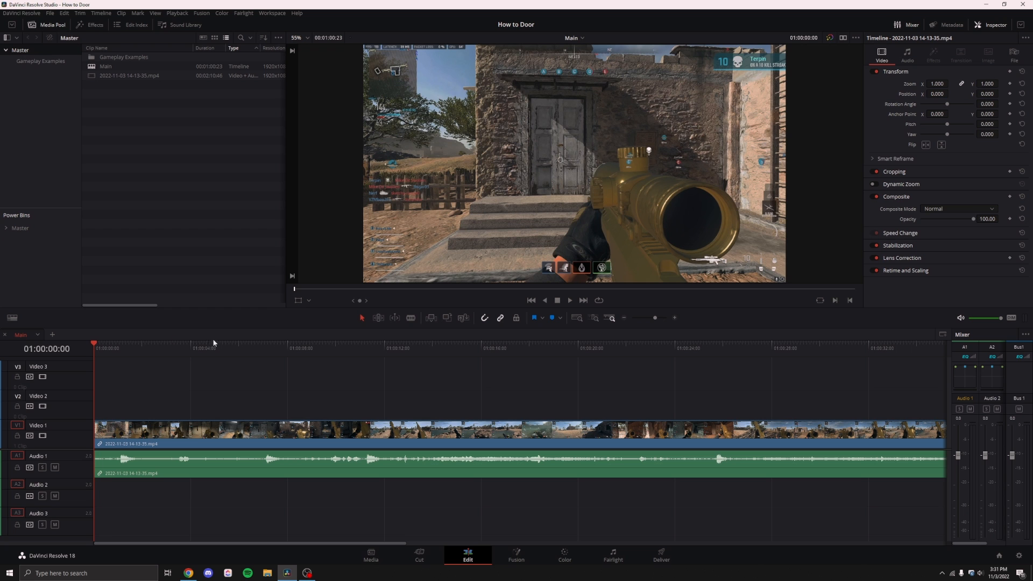
Cut the gameplay clip at the one-second mark and again at seven seconds where the door opens.
click(102, 348)
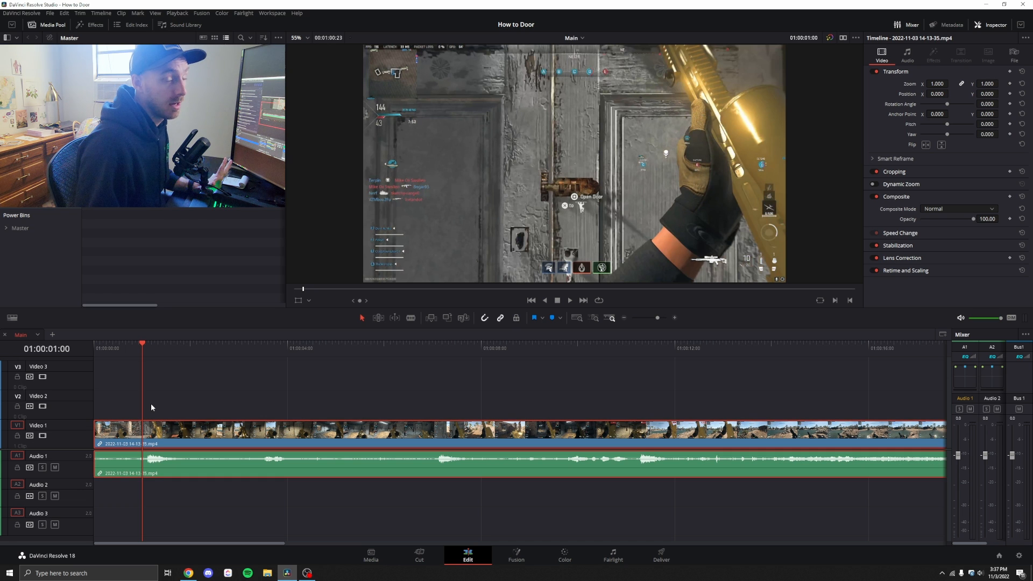
mouse_move(430, 341)
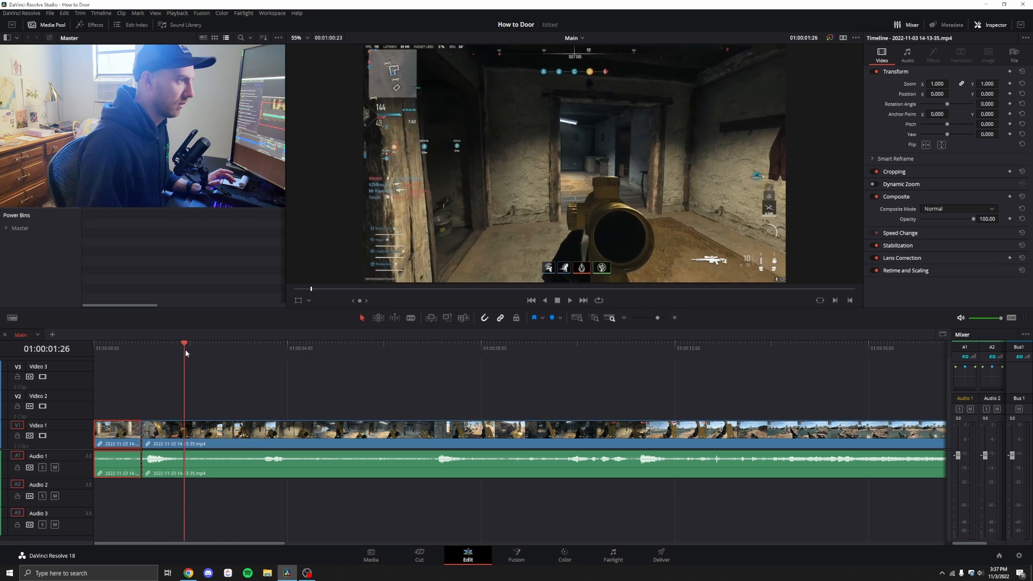
click(226, 344)
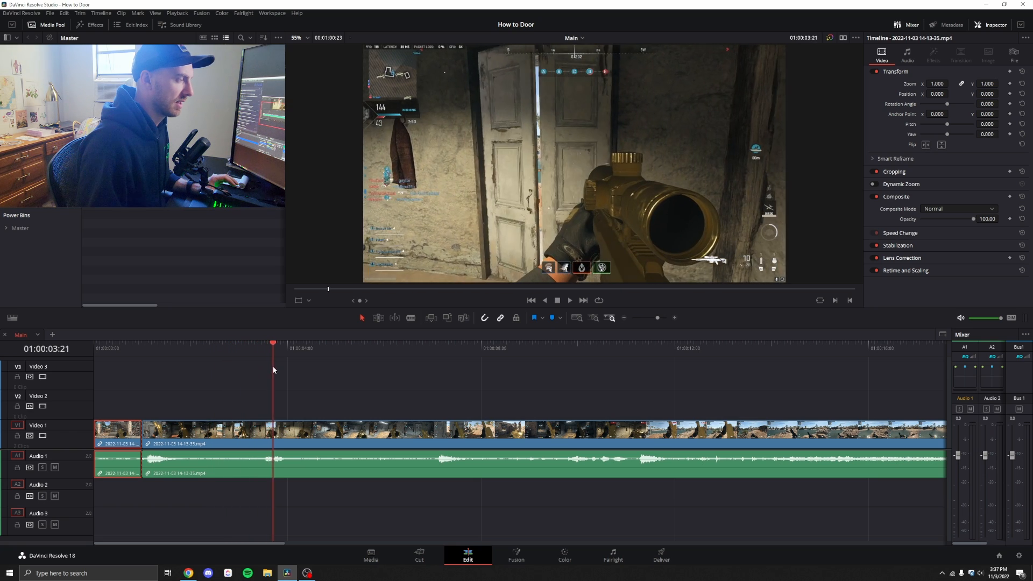
click(304, 344)
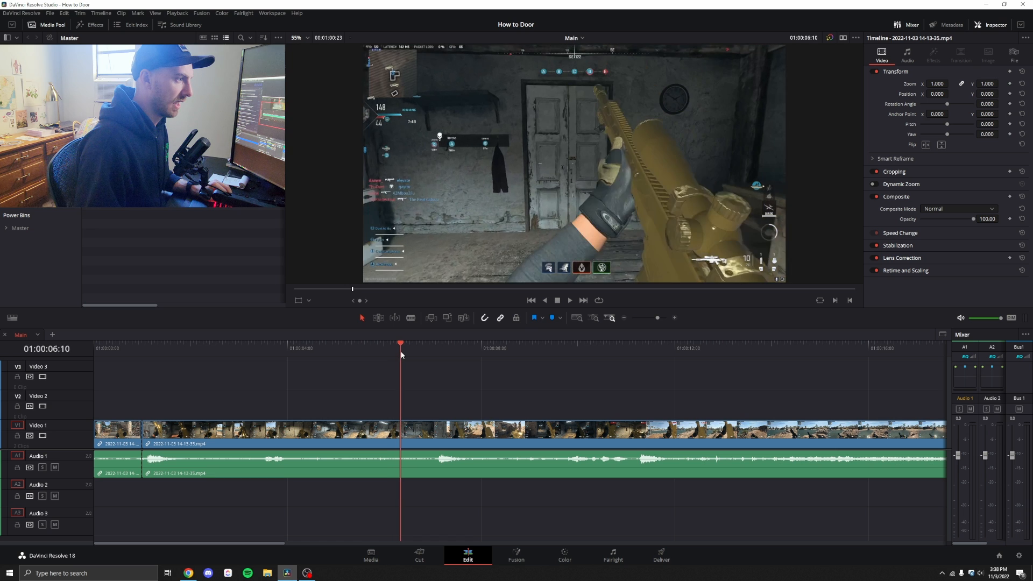
click(428, 343)
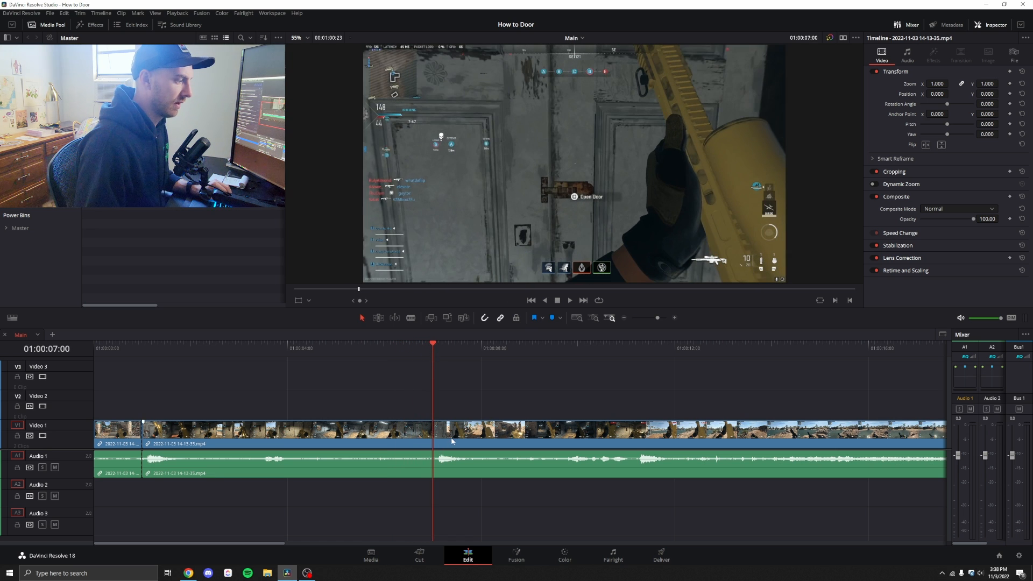
click(287, 431)
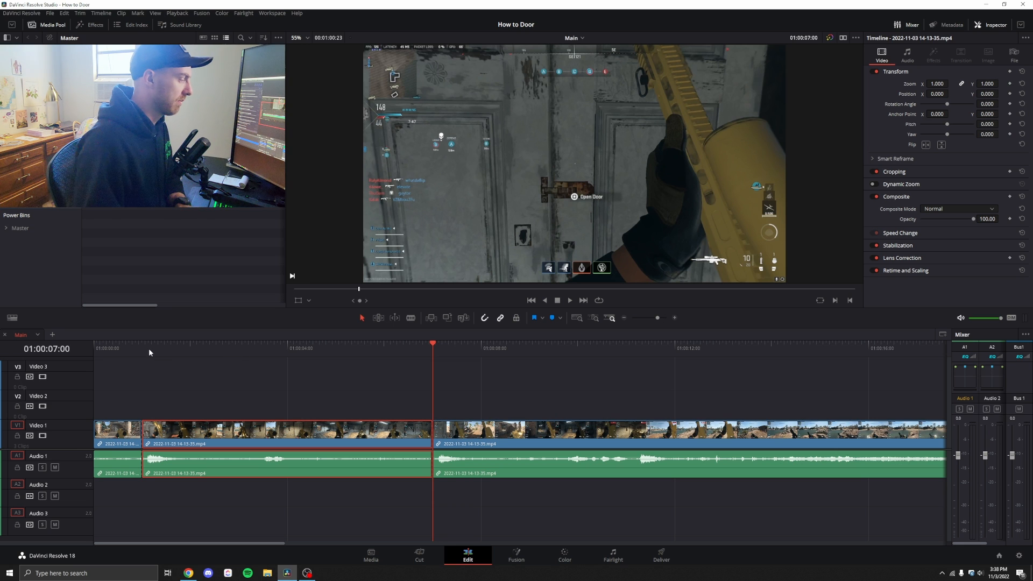
Ripple delete the middle section so the footage closes up, then review the remaining cut.
click(144, 347)
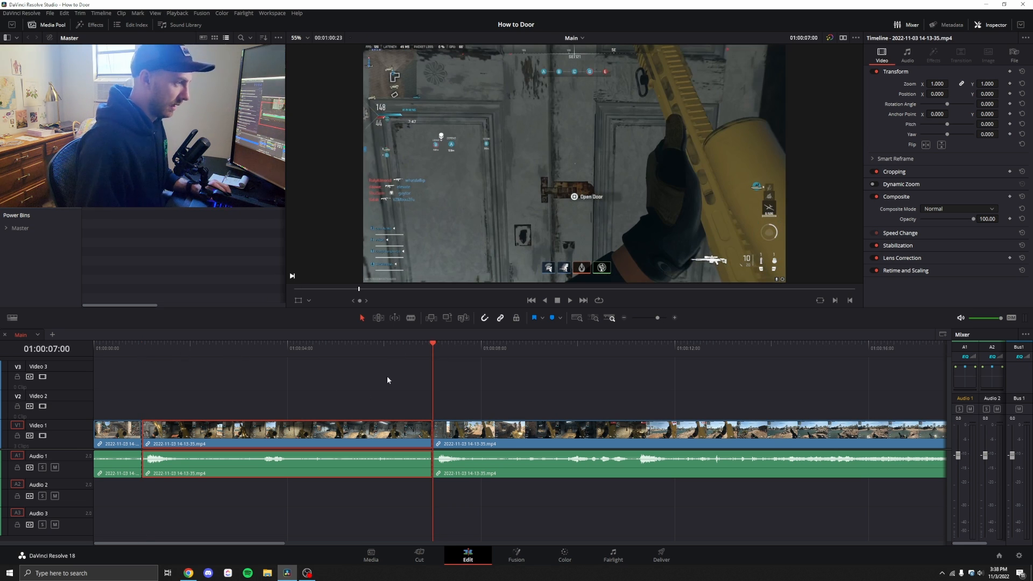
click(391, 343)
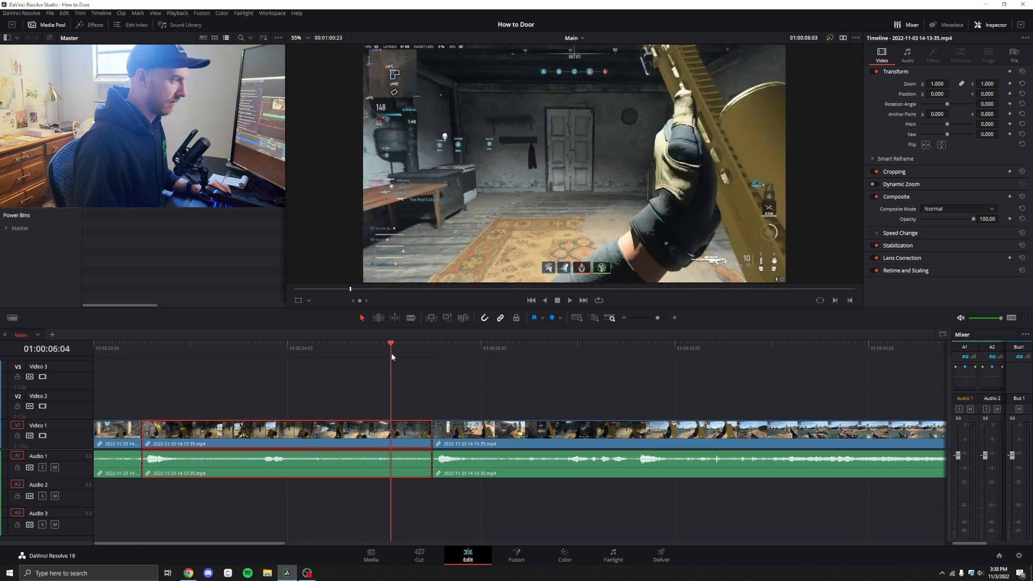
click(142, 343)
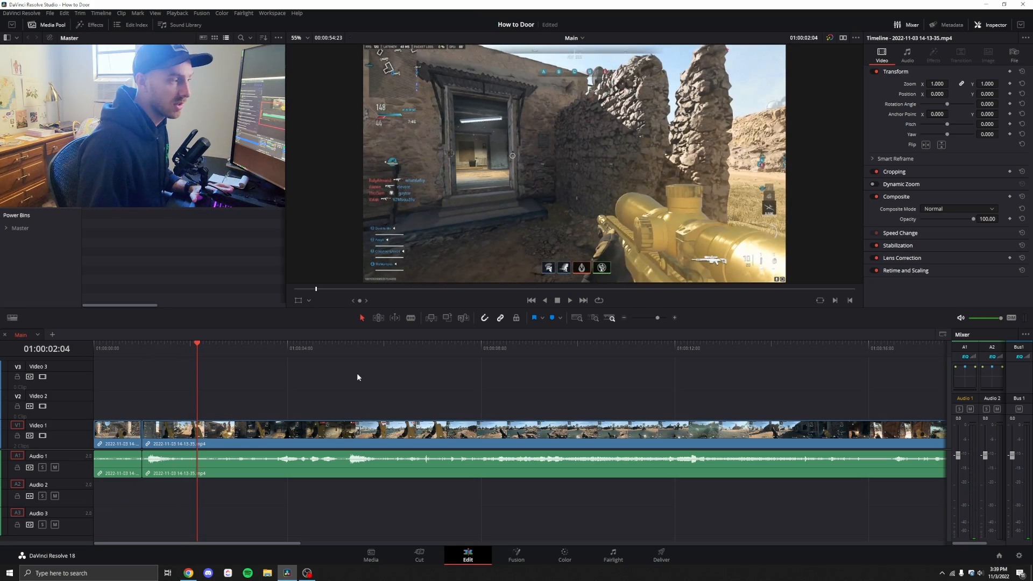
mouse_move(348, 394)
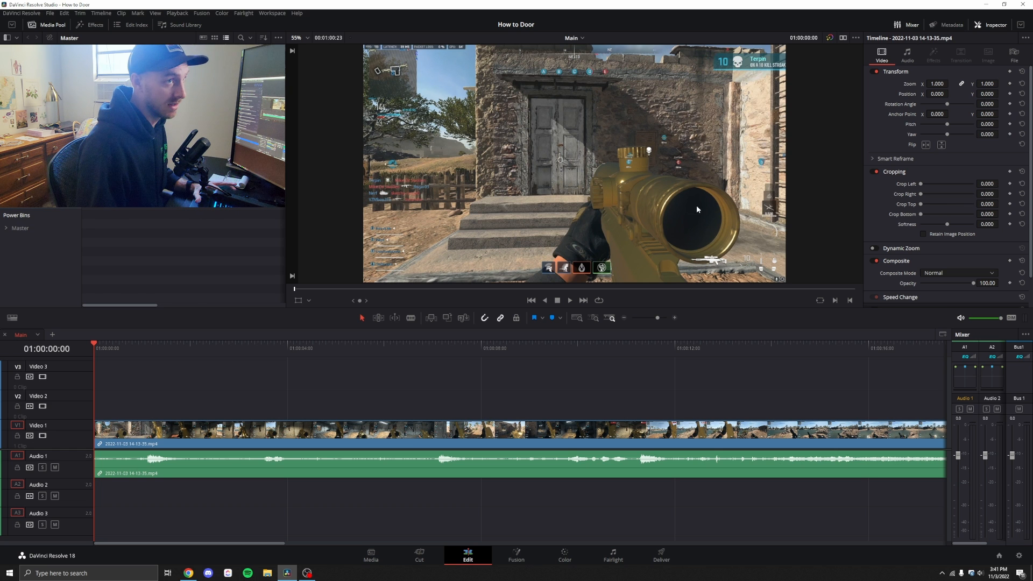
Move the footage after the one-second cut up to Video 2 with its audio on A2.
click(134, 344)
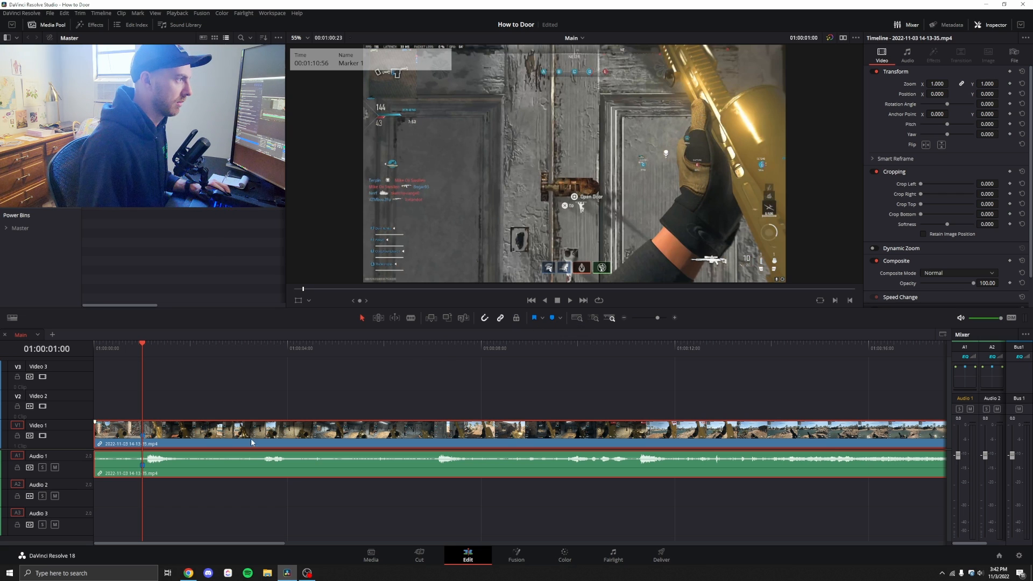
click(609, 348)
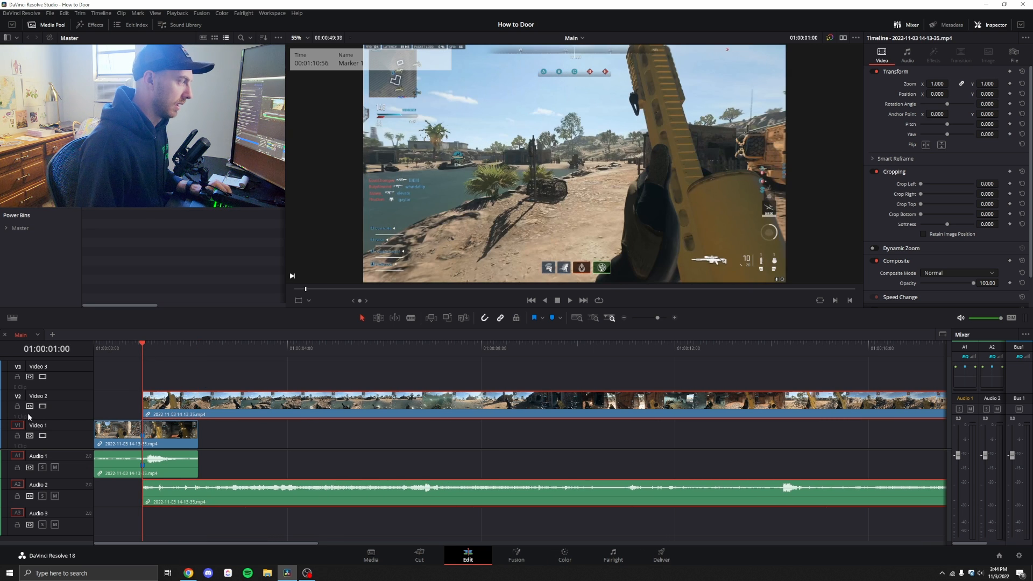
Hide and re-enable the Video 2 track so the door shot shows beneath it.
click(30, 407)
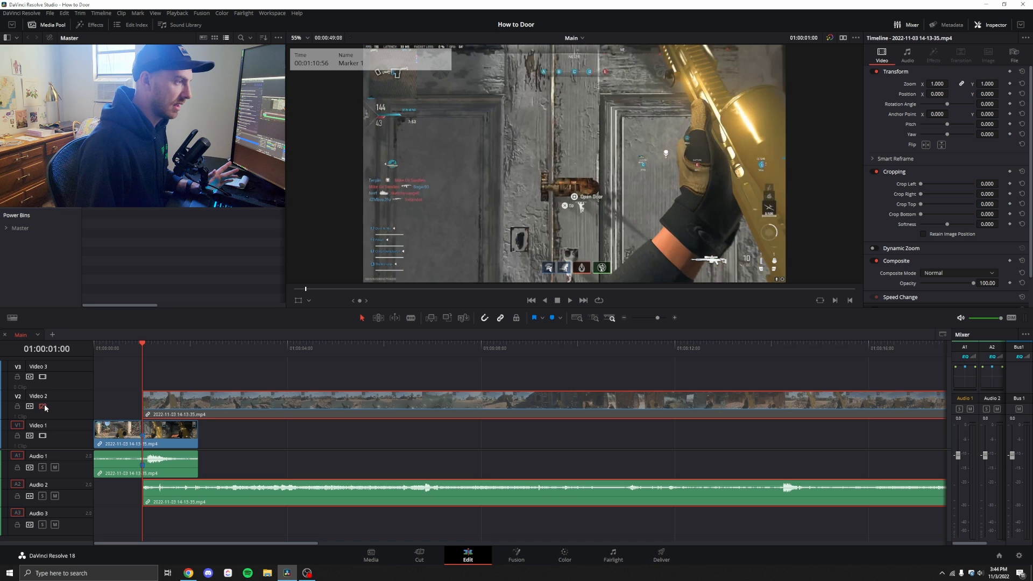
click(45, 407)
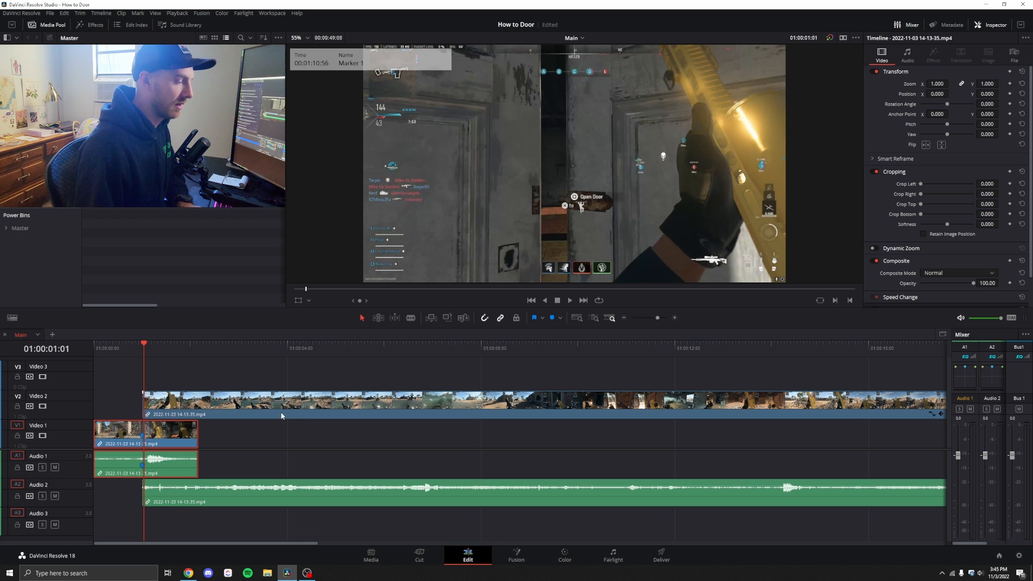
Crop the Video 2 clip left and right to a central strip over the door shot.
click(894, 171)
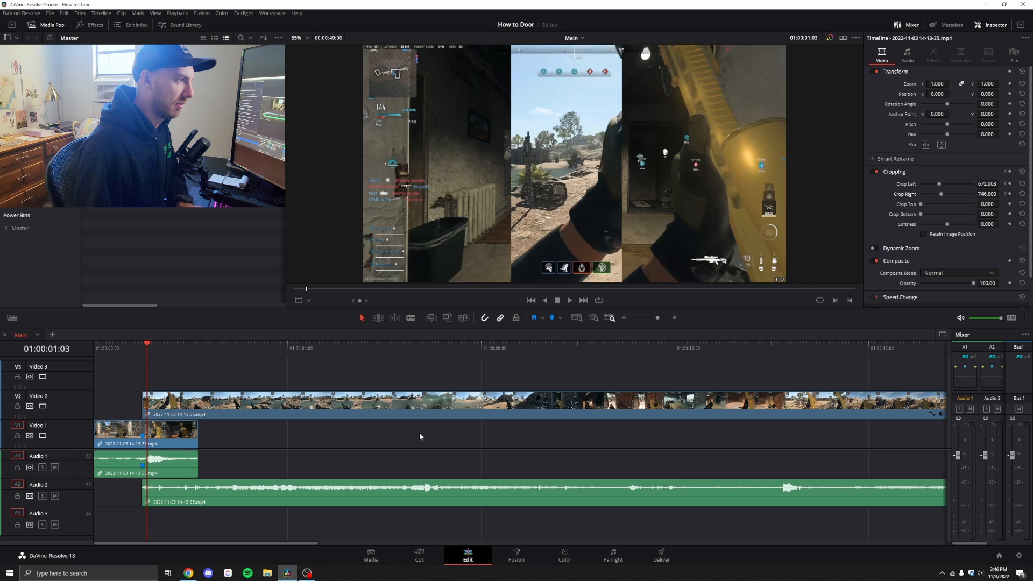
mouse_move(419, 436)
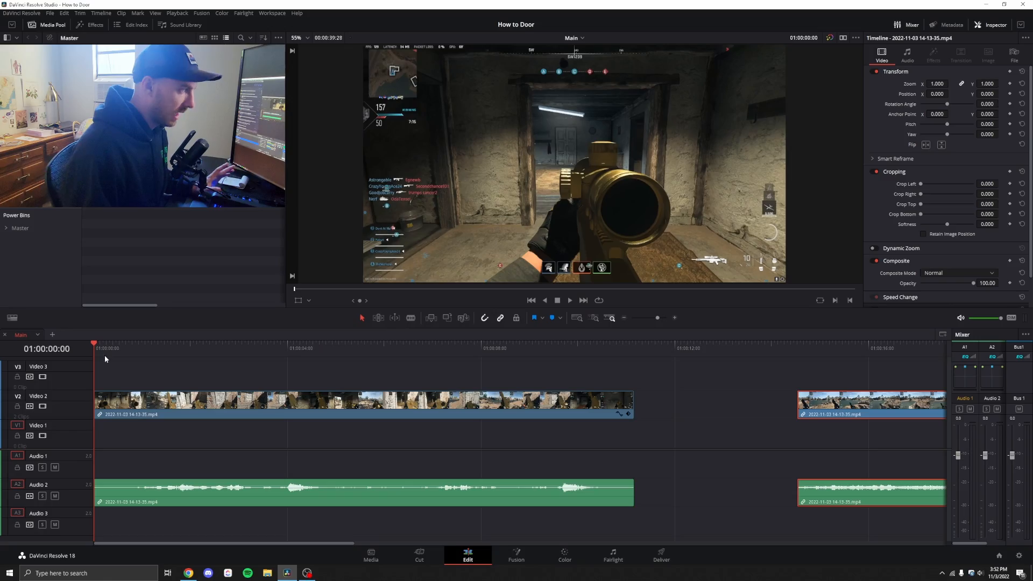
Place a short door clip on Video 2 over the gameplay clip and switch to the Color page.
click(106, 343)
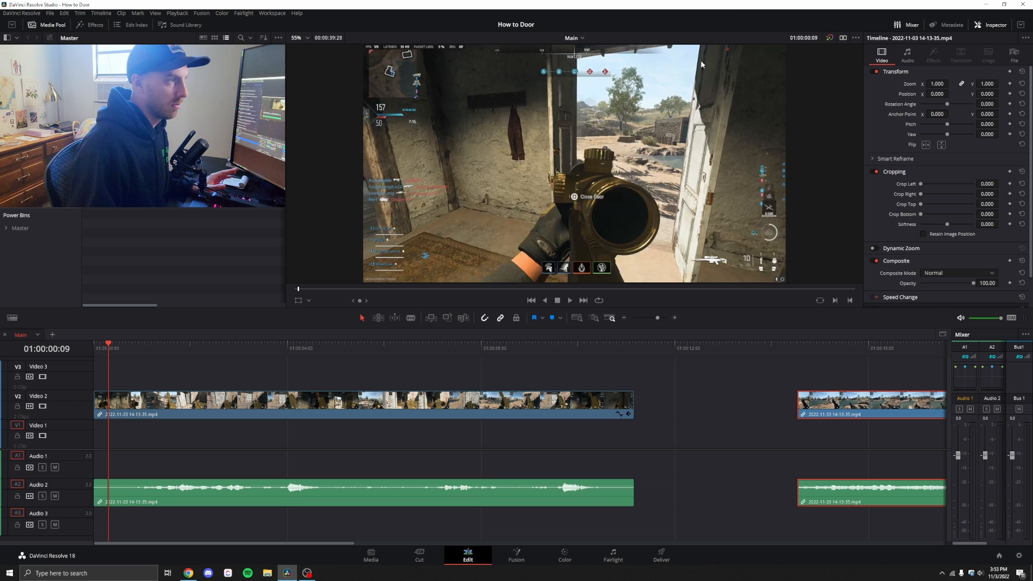
mouse_move(664, 252)
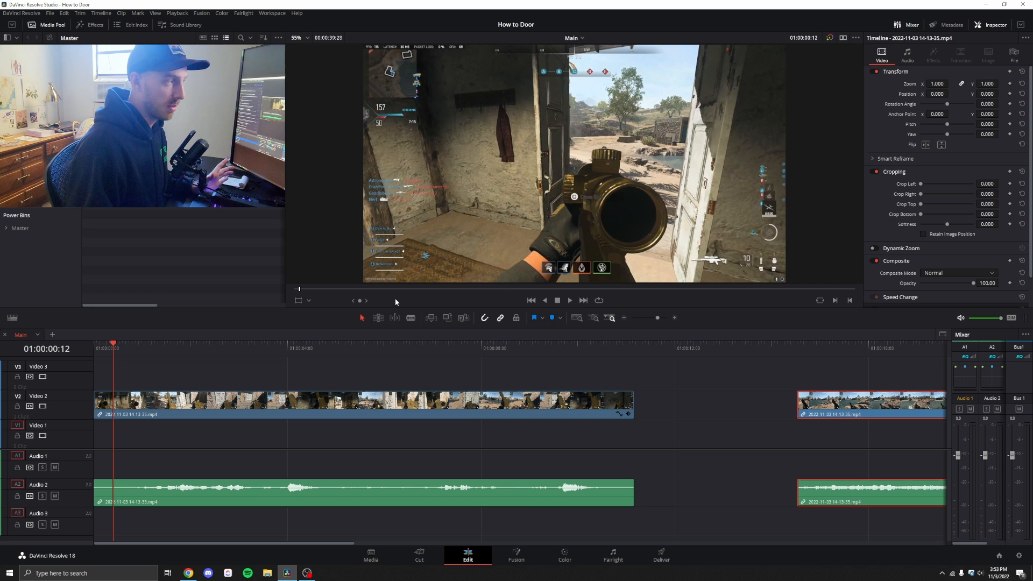
mouse_move(341, 283)
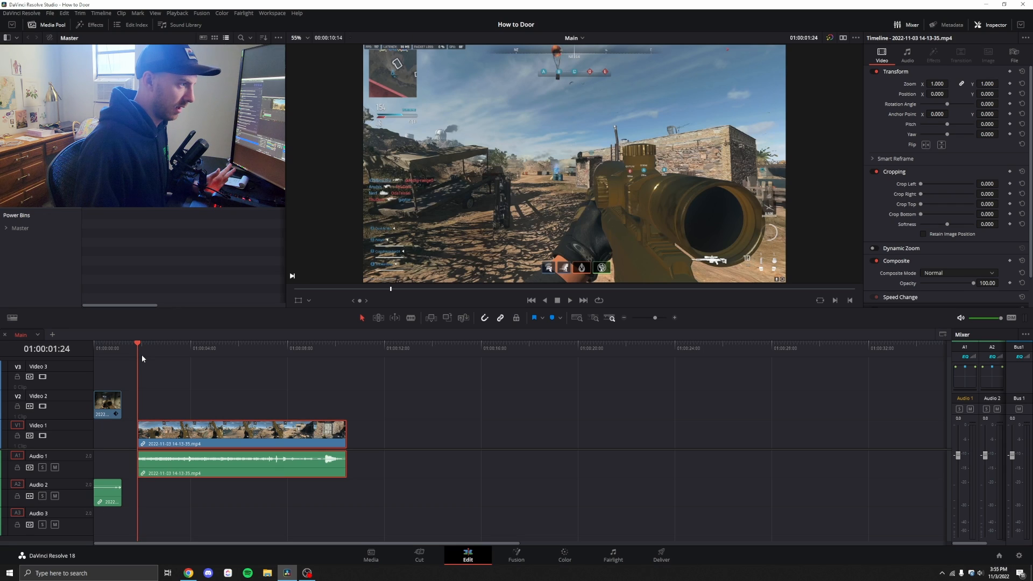
click(178, 342)
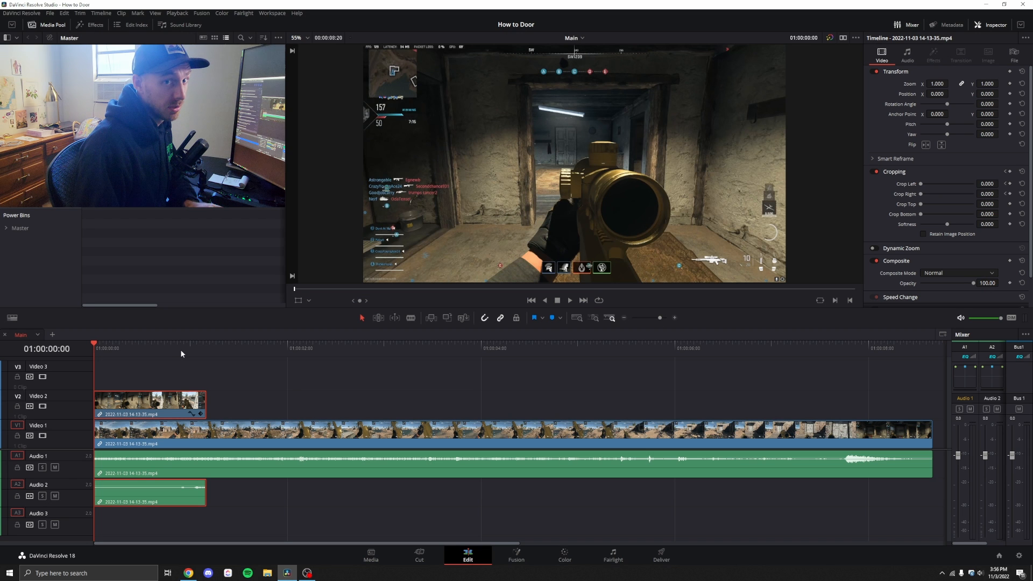
click(563, 556)
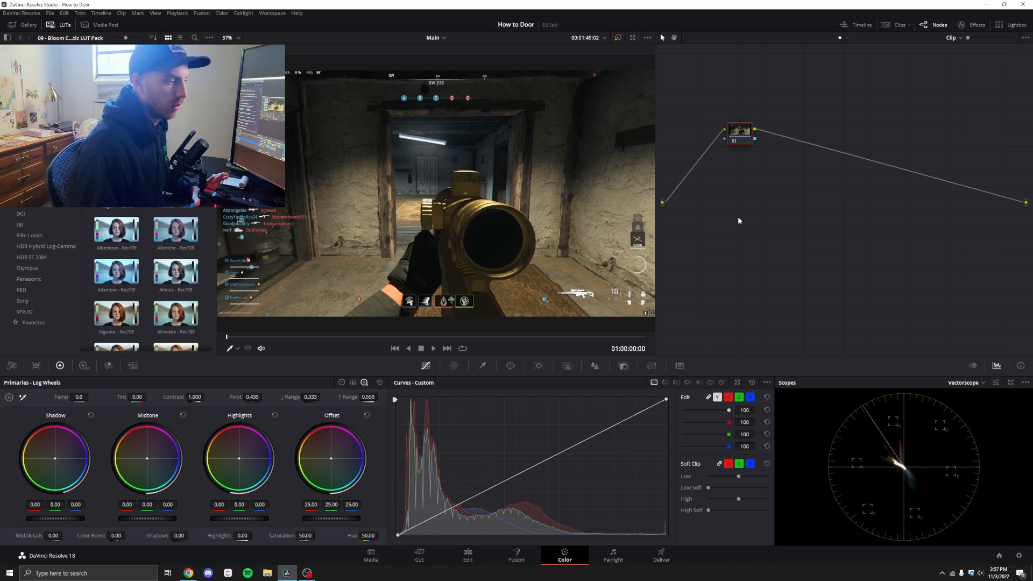
mouse_move(703, 236)
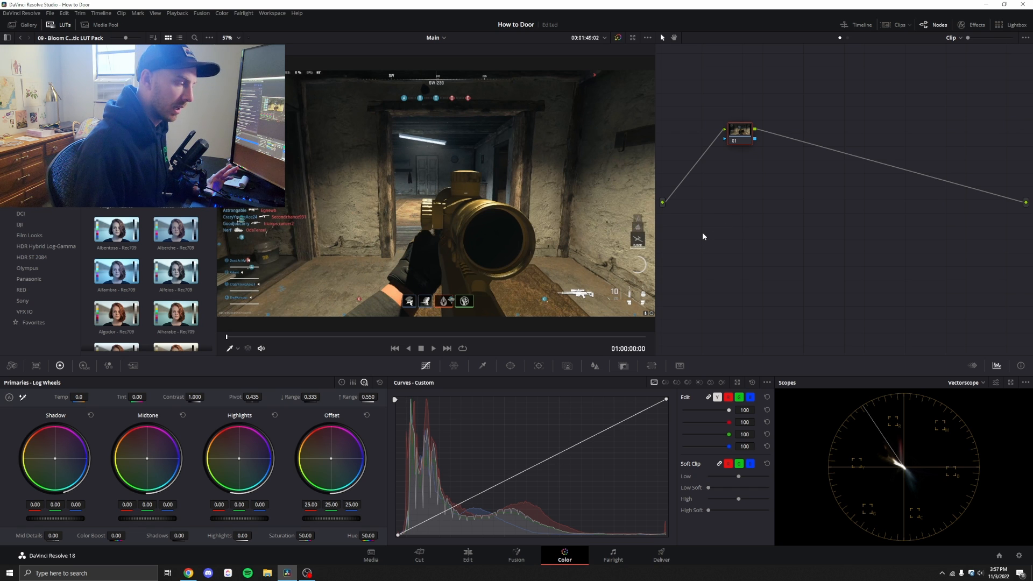
mouse_move(876, 339)
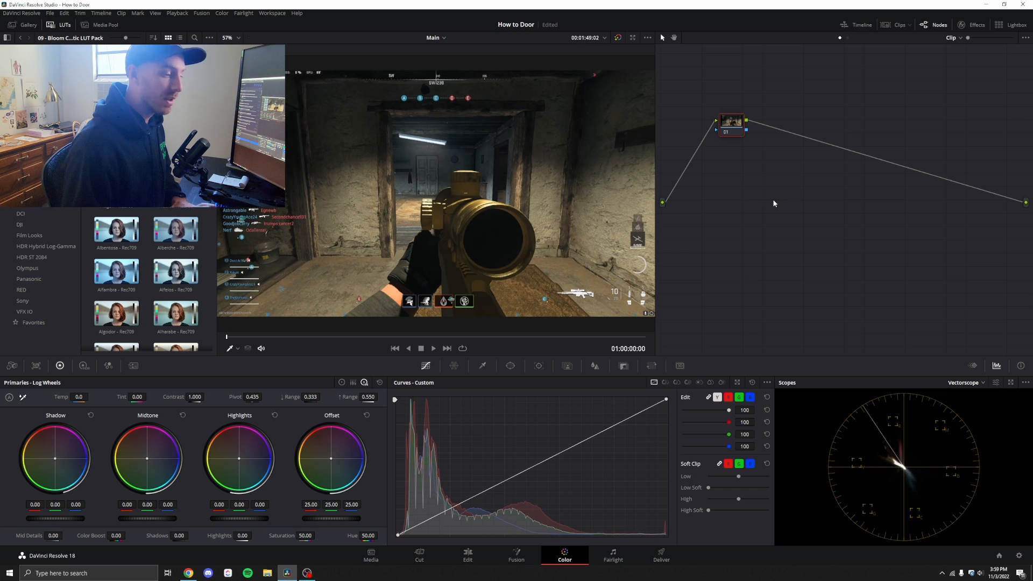
mouse_move(767, 212)
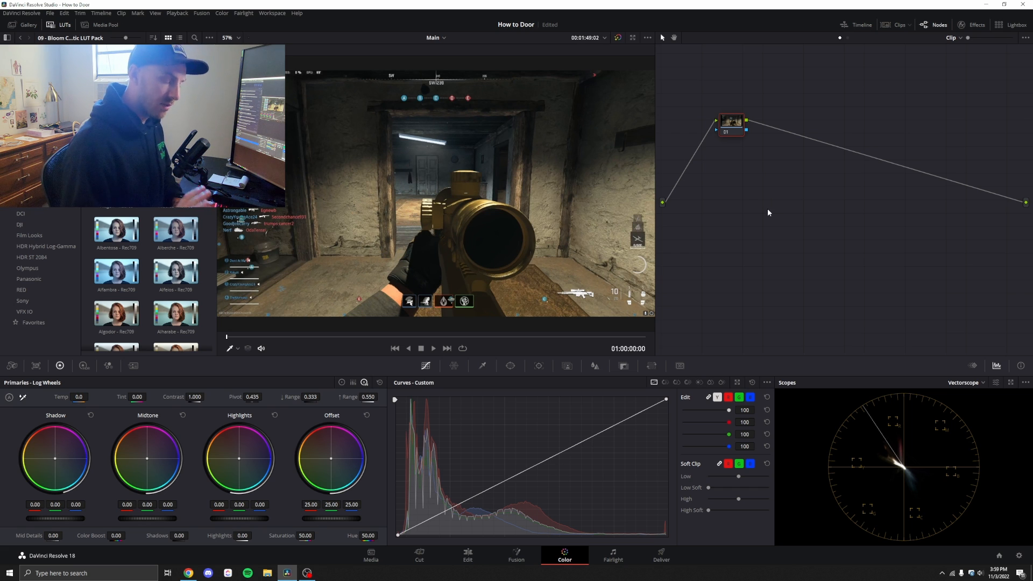
mouse_move(844, 264)
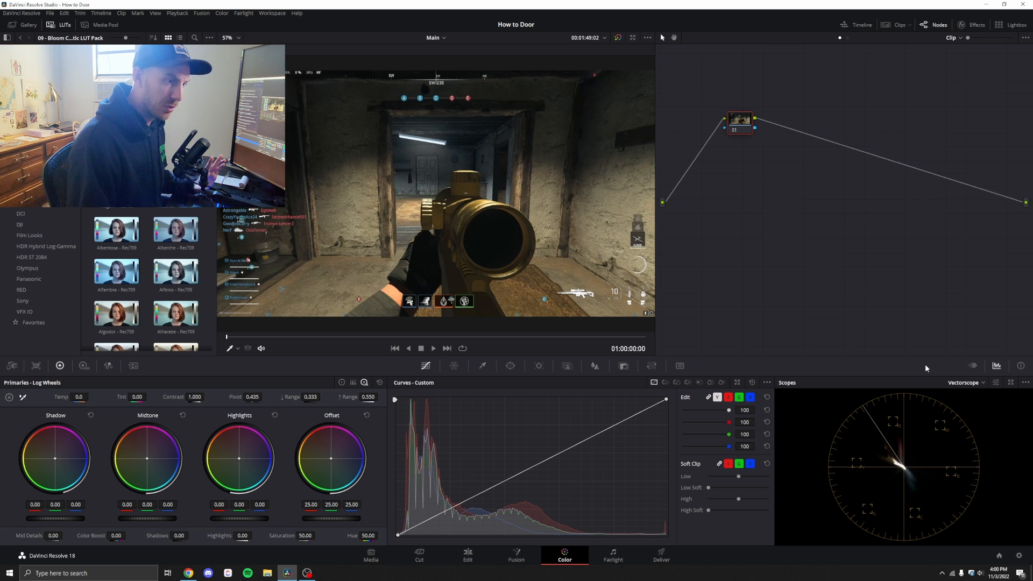
mouse_move(923, 412)
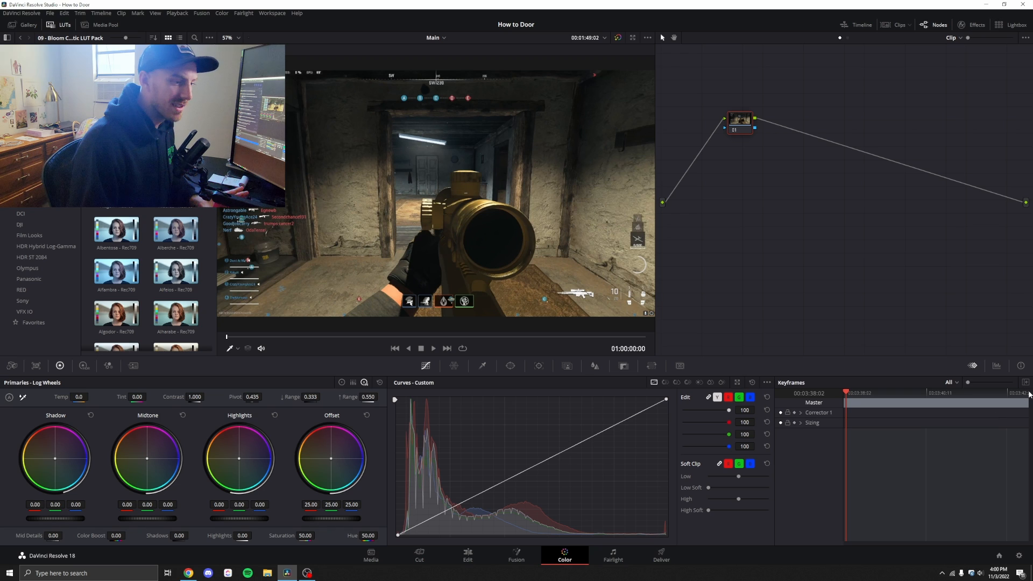
mouse_move(1025, 383)
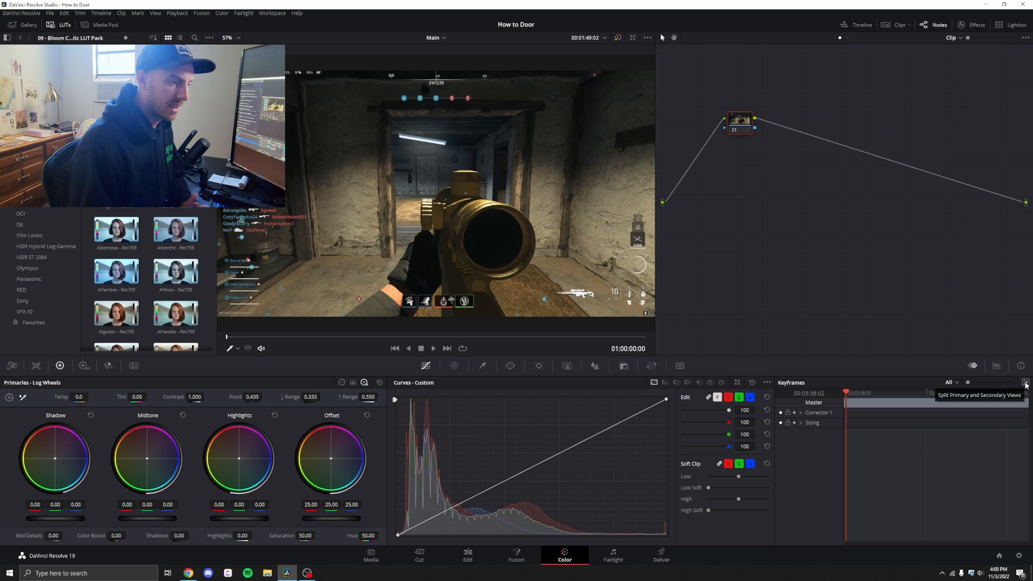
Show the Keyframes panel with the clip's Master, Corrector 1 and Sizing tracks.
click(1026, 383)
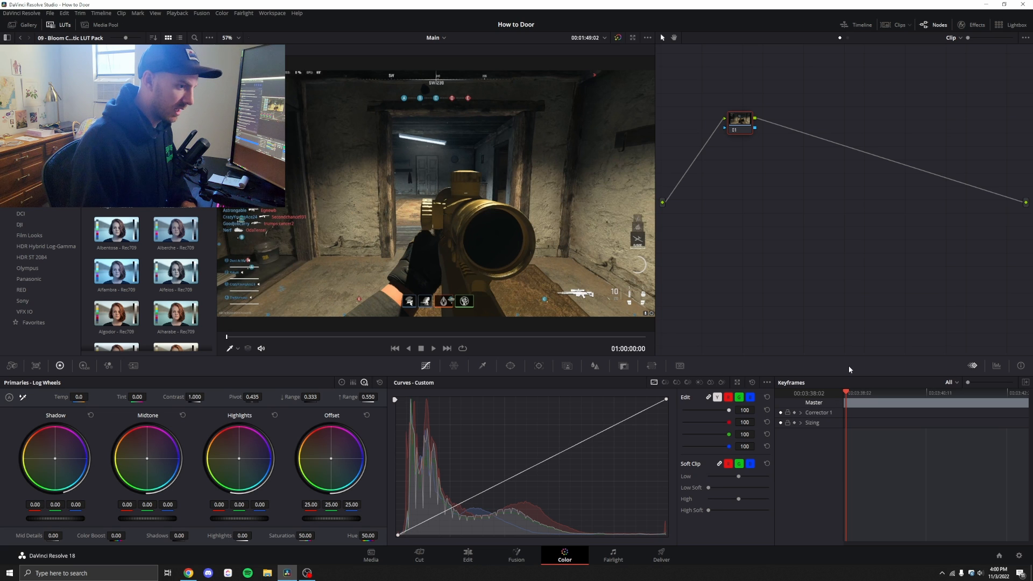
mouse_move(869, 374)
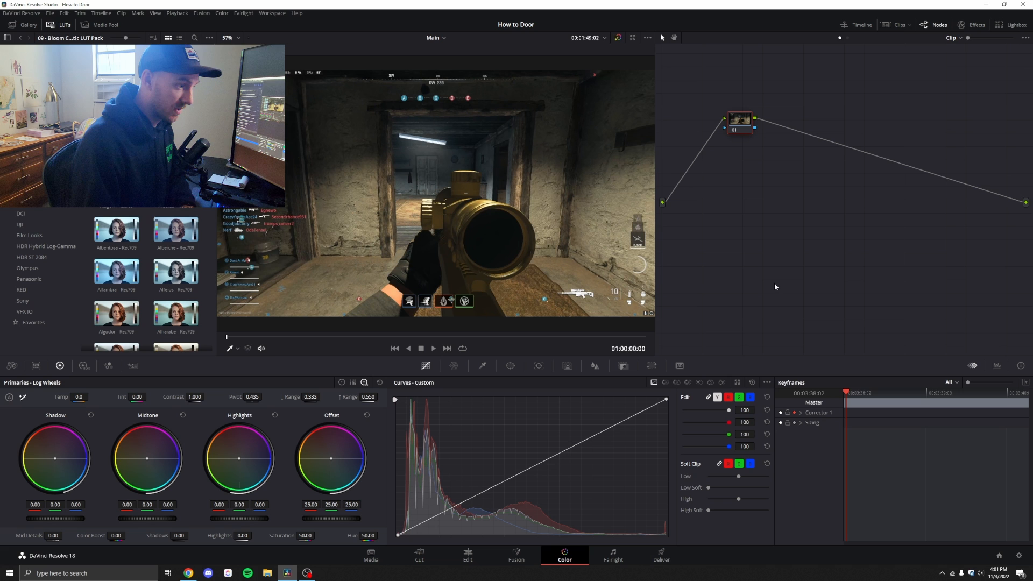
mouse_move(865, 226)
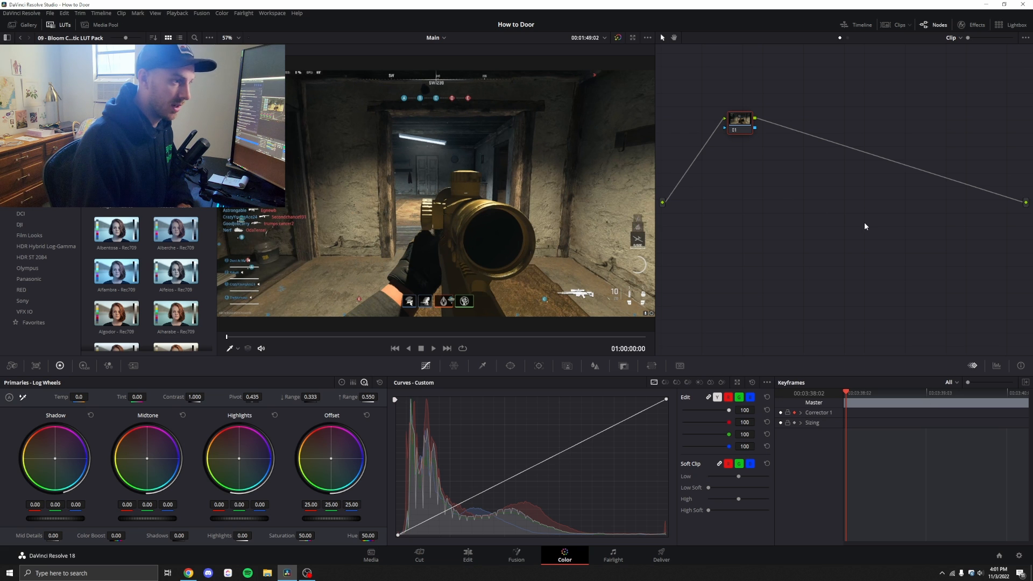
Add an alpha output to the door clip's node graph.
right_click(531, 333)
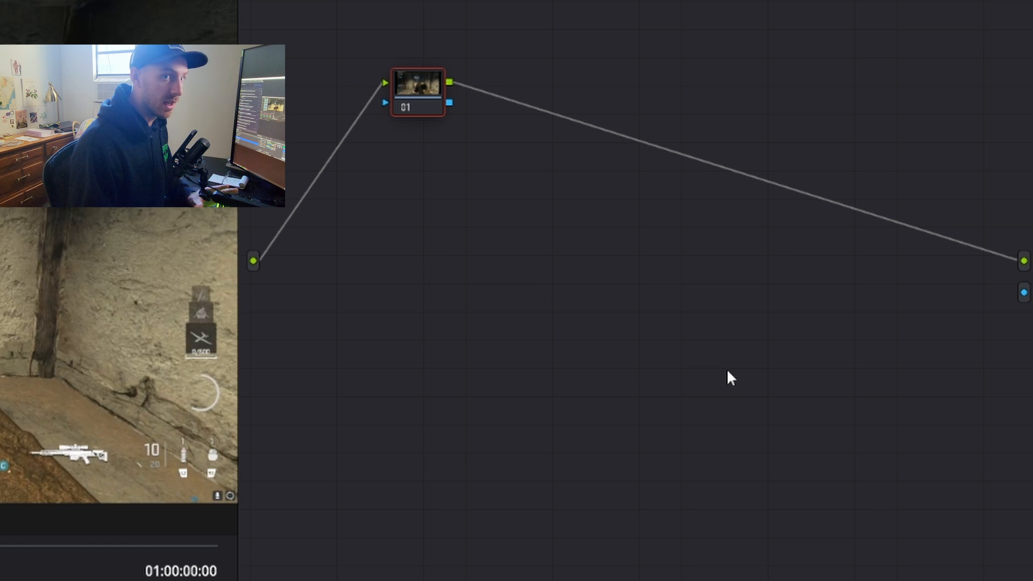
mouse_move(453, 110)
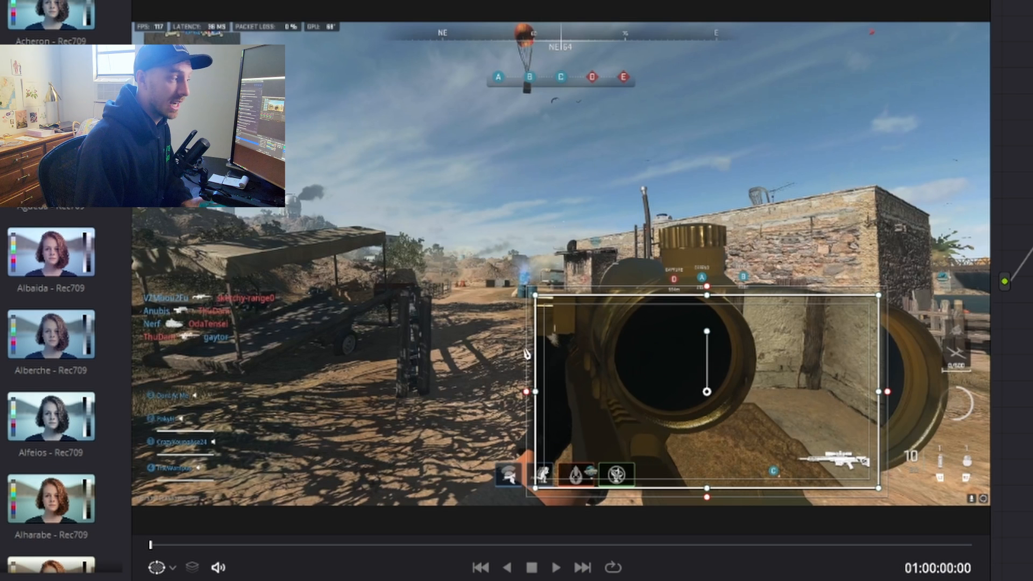
mouse_move(630, 413)
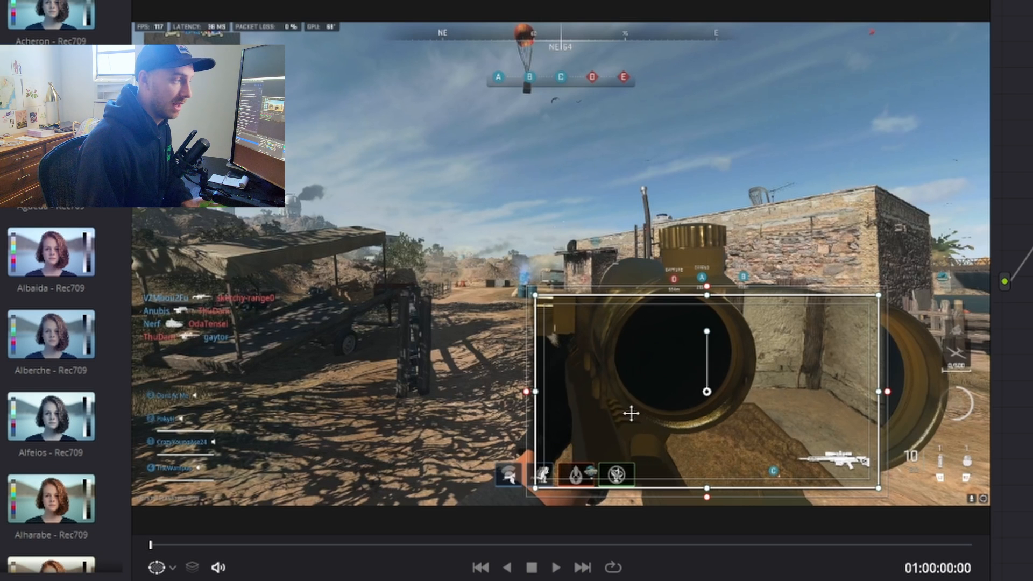
mouse_move(389, 382)
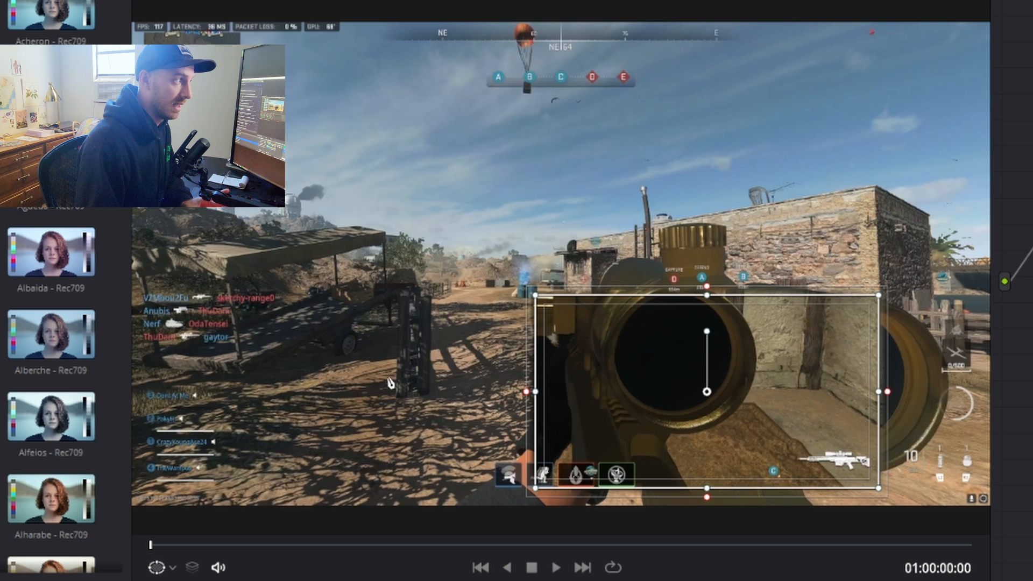
mouse_move(711, 158)
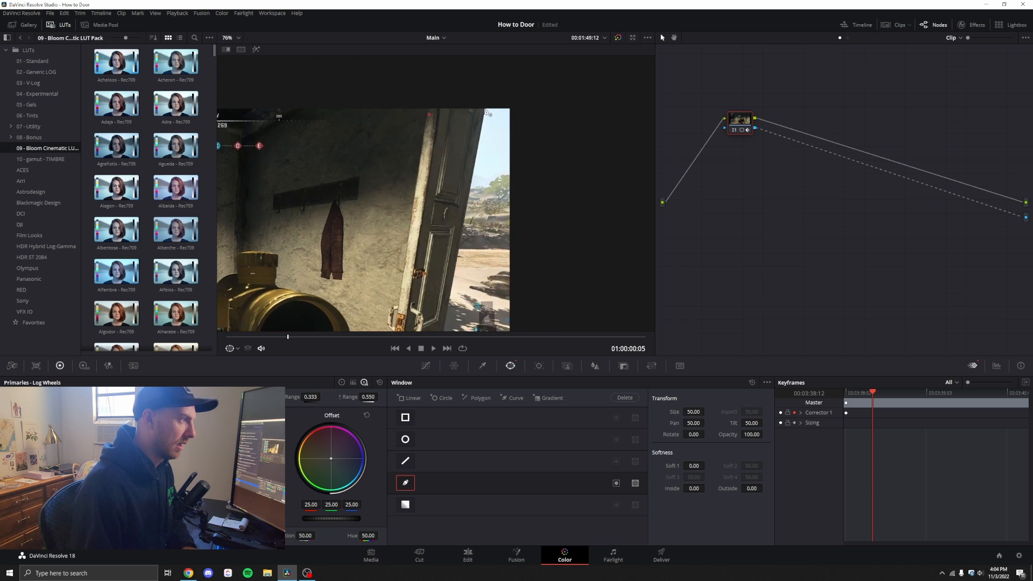
Zoom the viewer while tracing the pen window around the opening door.
scroll(up, 3)
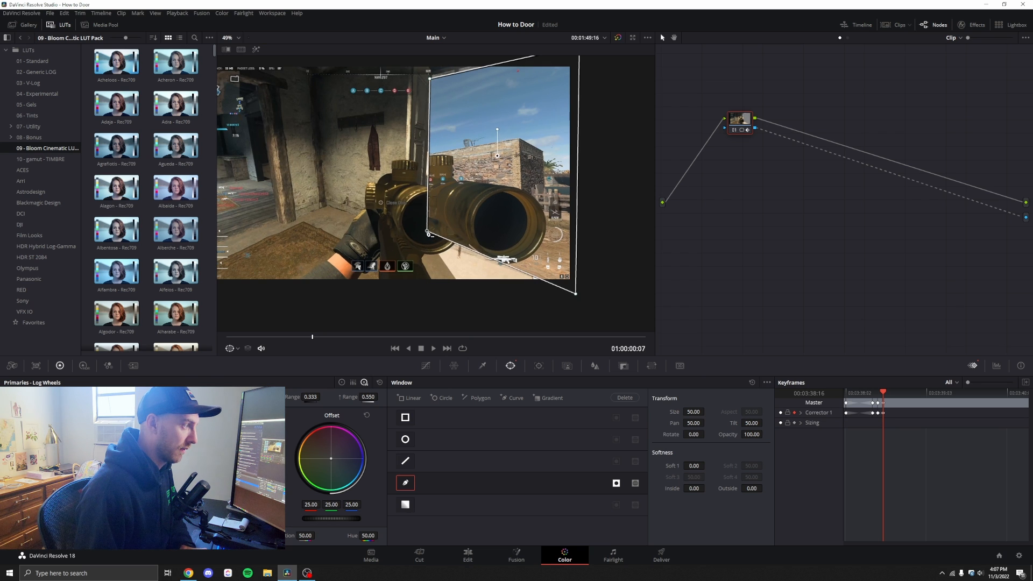
Reshape the door mask points to follow the door on this frame.
drag(427, 233, 421, 229)
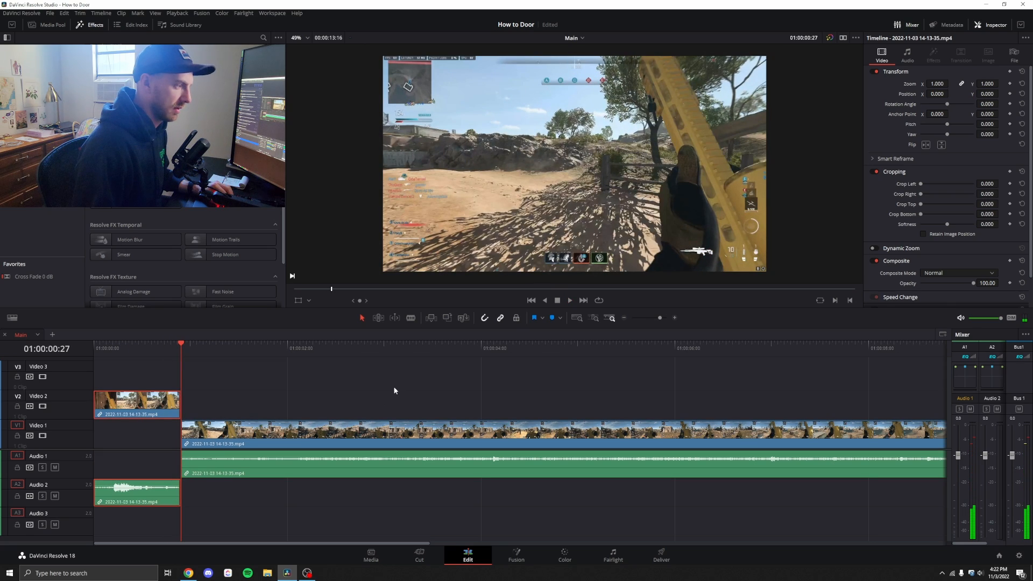
Slide the V1 gameplay clip to the timeline start beneath the V2 door footage and check the overlap around frame 15.
click(147, 347)
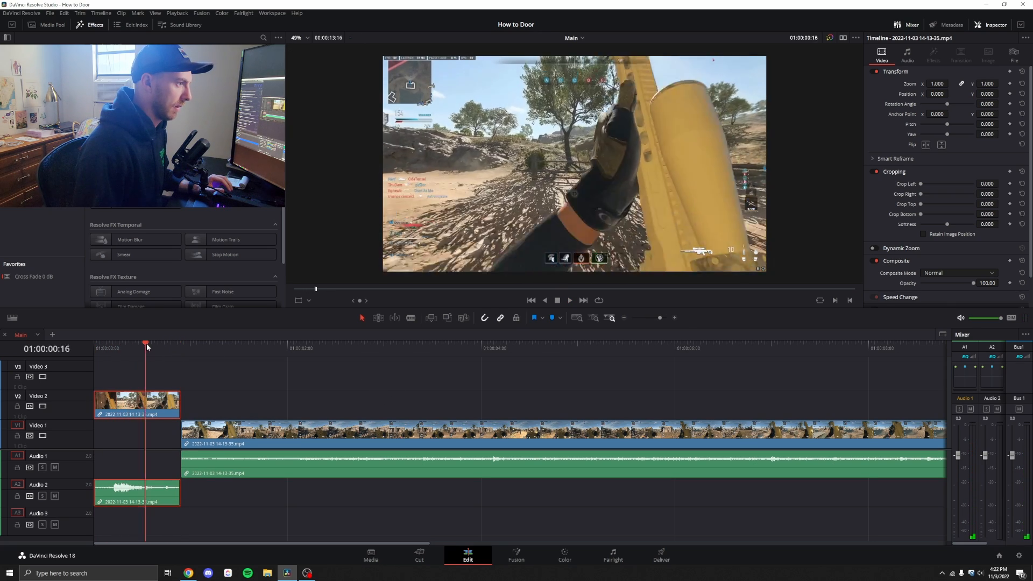
click(832, 348)
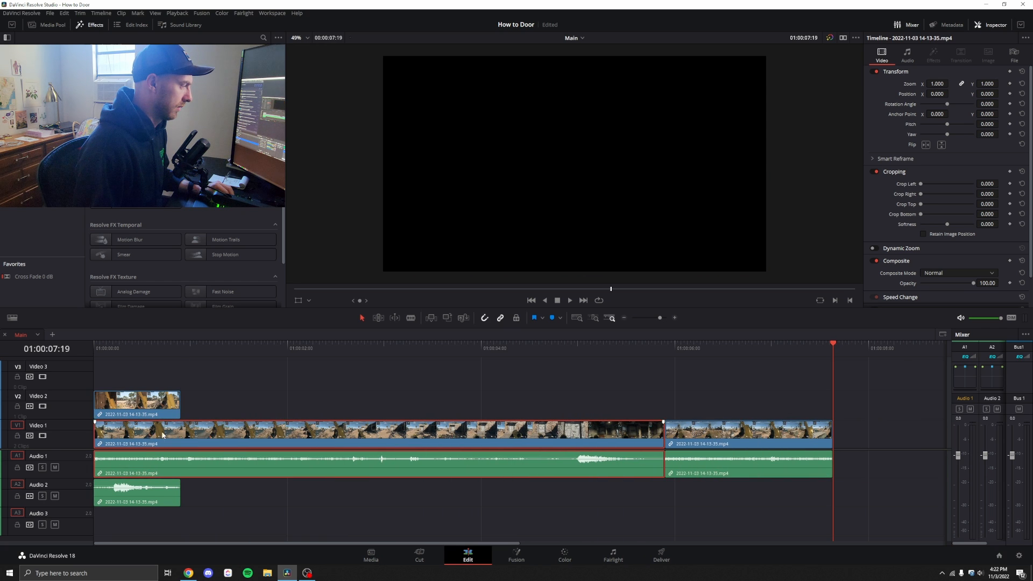
click(142, 344)
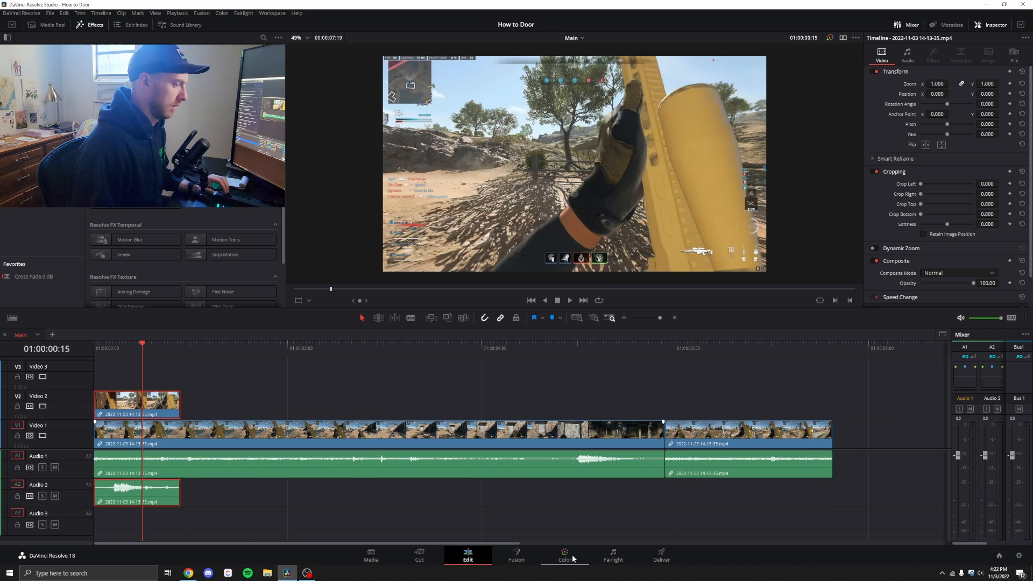
click(563, 555)
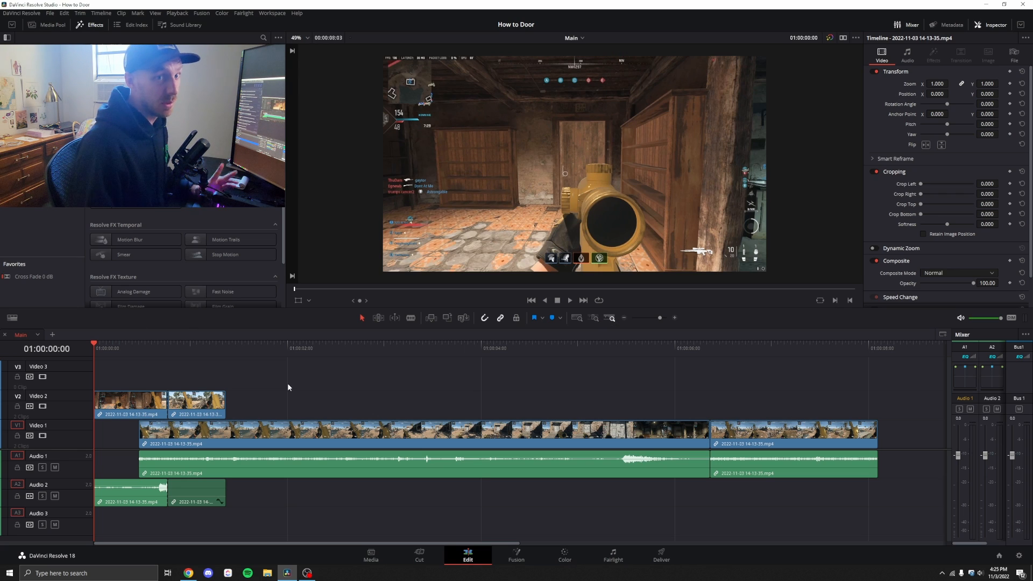
Position the V2 door-transition clip over the start of V1 so the transition opens the timeline, then play back.
click(126, 348)
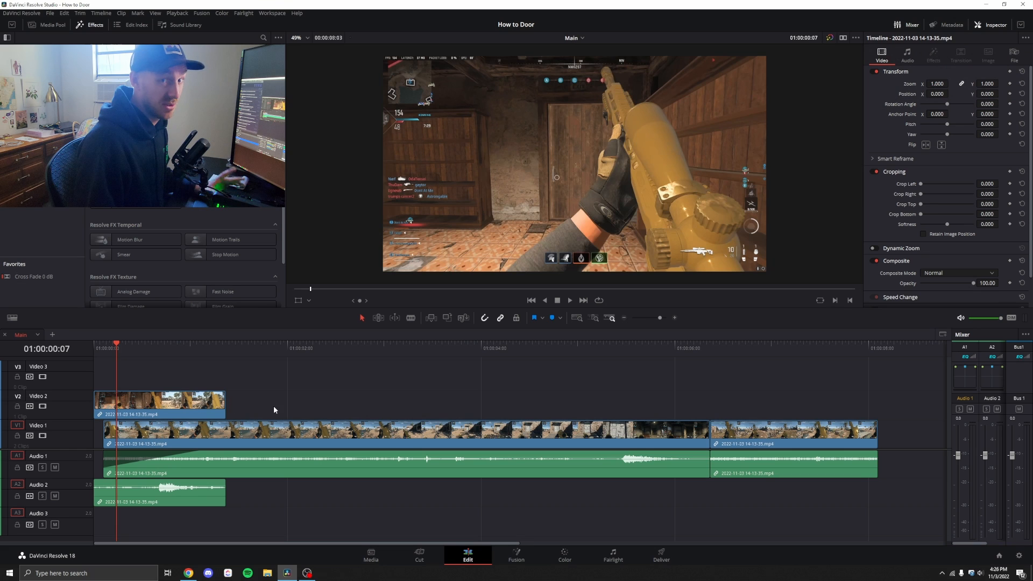
mouse_move(226, 356)
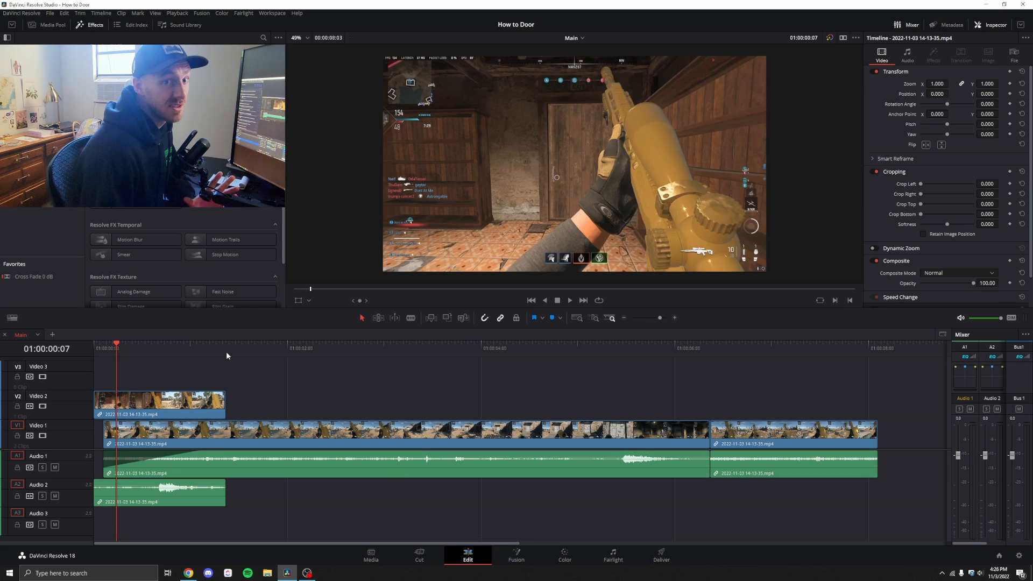